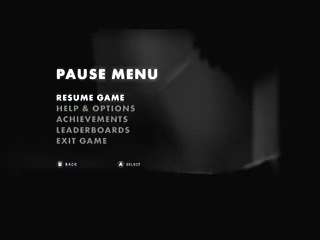
- Bring up the LIMBO achievements list (3 of 12 unlocked) with the Going Up achievement selected
{"action": "left_click", "coordinate": [76, 96]}
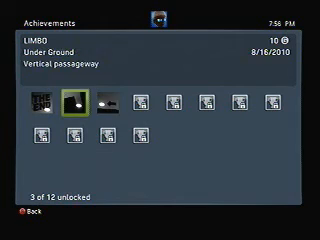
{"action": "left_click", "coordinate": [110, 132]}
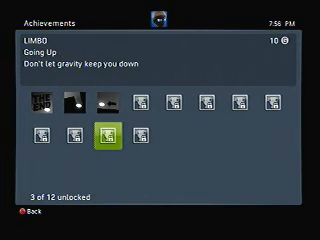